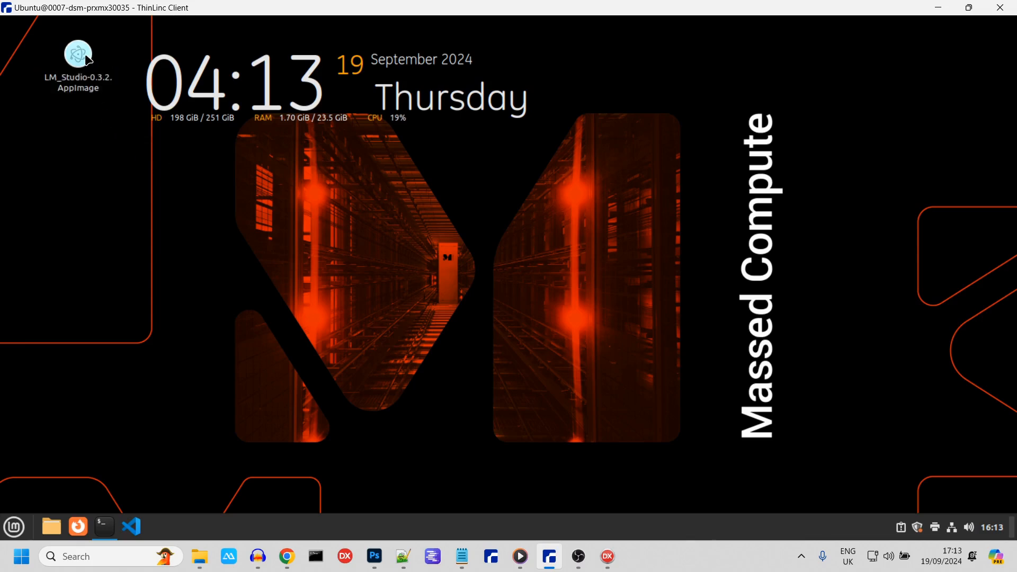
# Step: Launch LM Studio from the desktop AppImage into an empty chat workspace
pyautogui.doubleClick(77, 53)
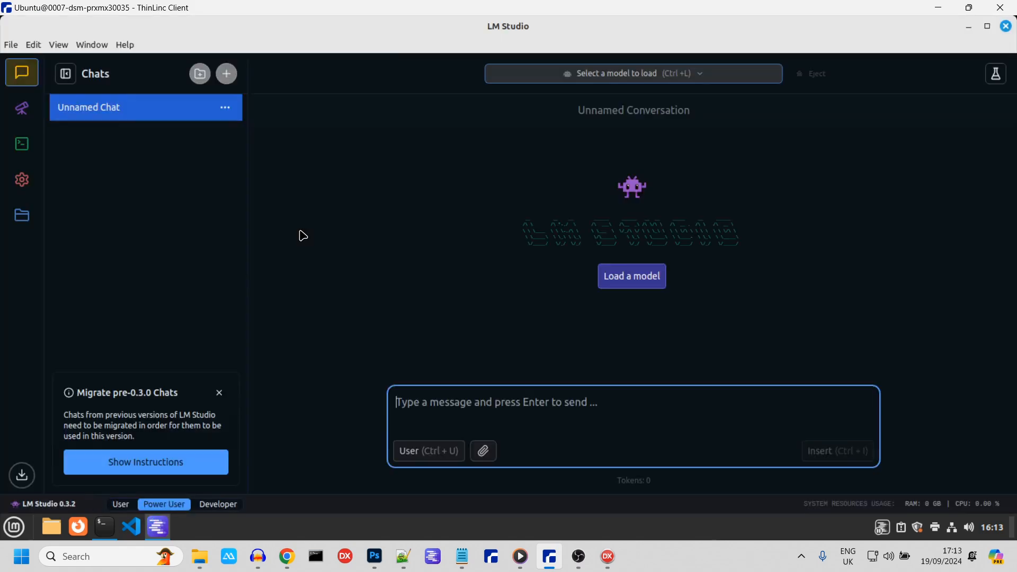
pyautogui.moveTo(21, 143)
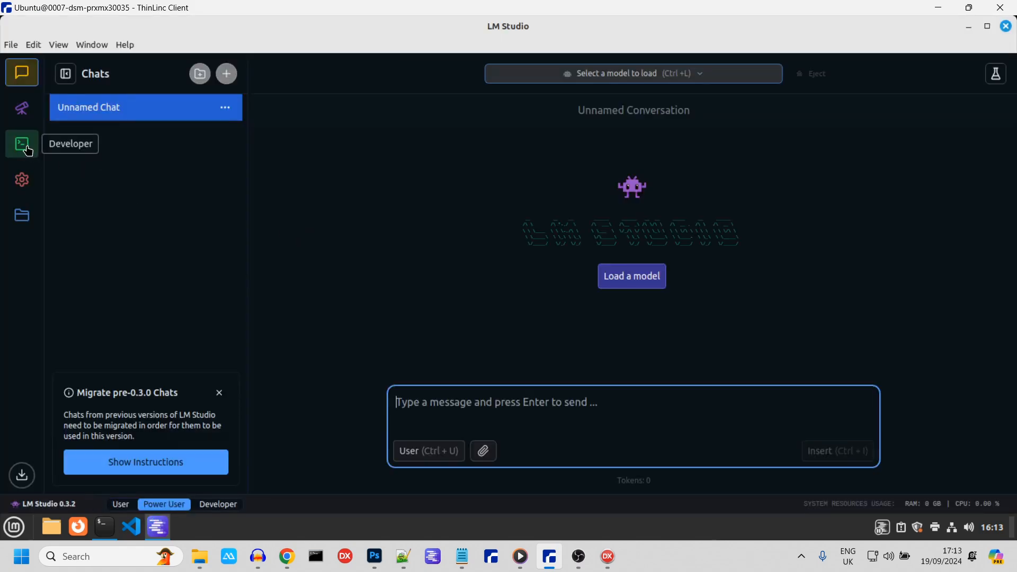
# Step: Load Meta Llama 3.1 8B Instruct in the Developer workspace and start the local server on port 1234
pyautogui.click(21, 143)
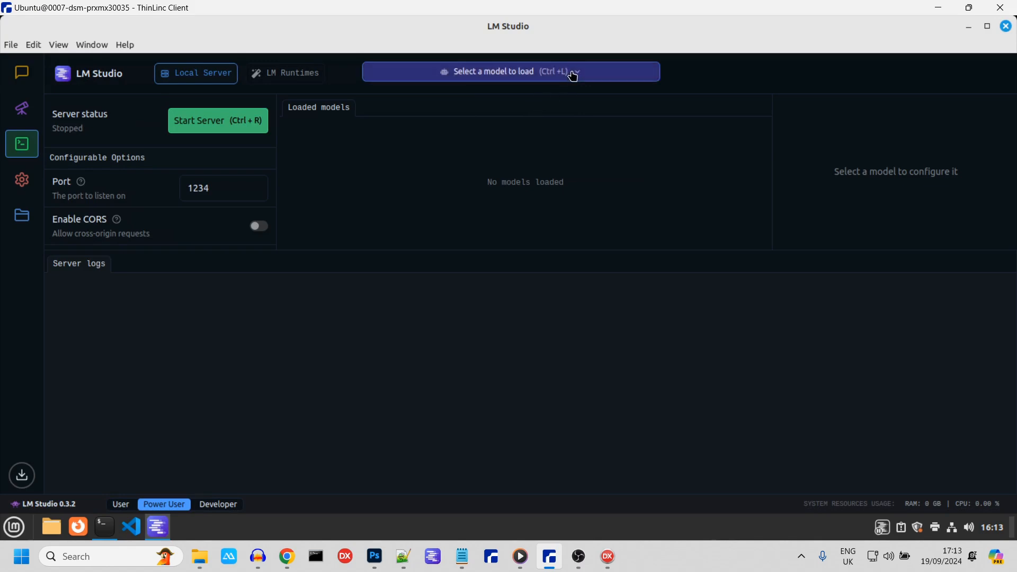
pyautogui.click(511, 70)
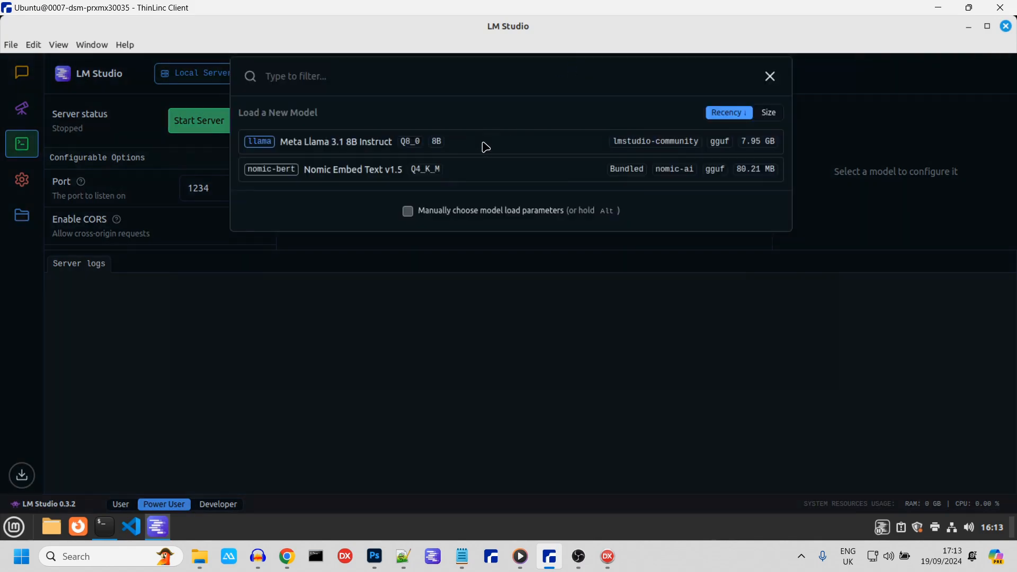
pyautogui.click(336, 141)
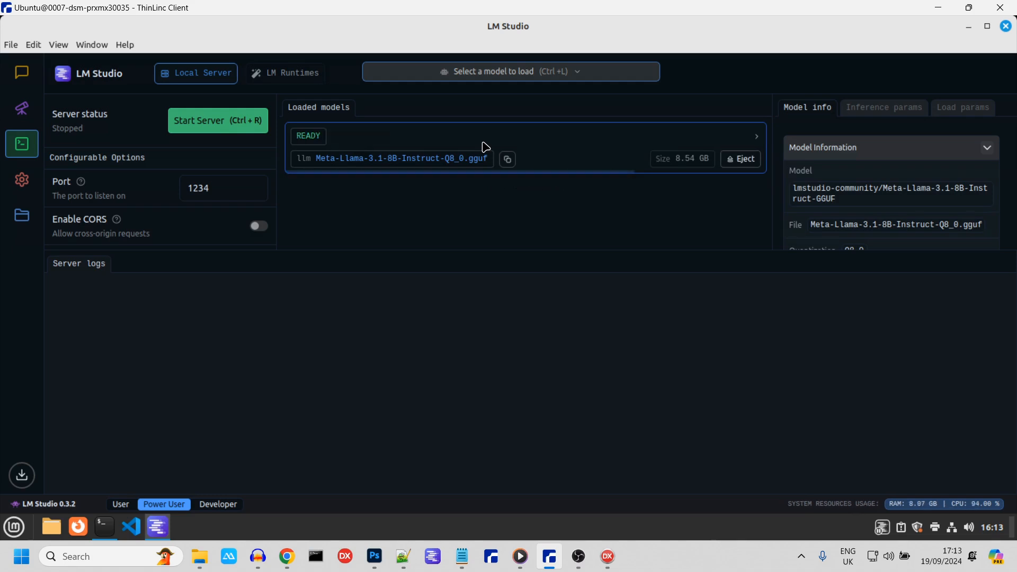
pyautogui.click(217, 121)
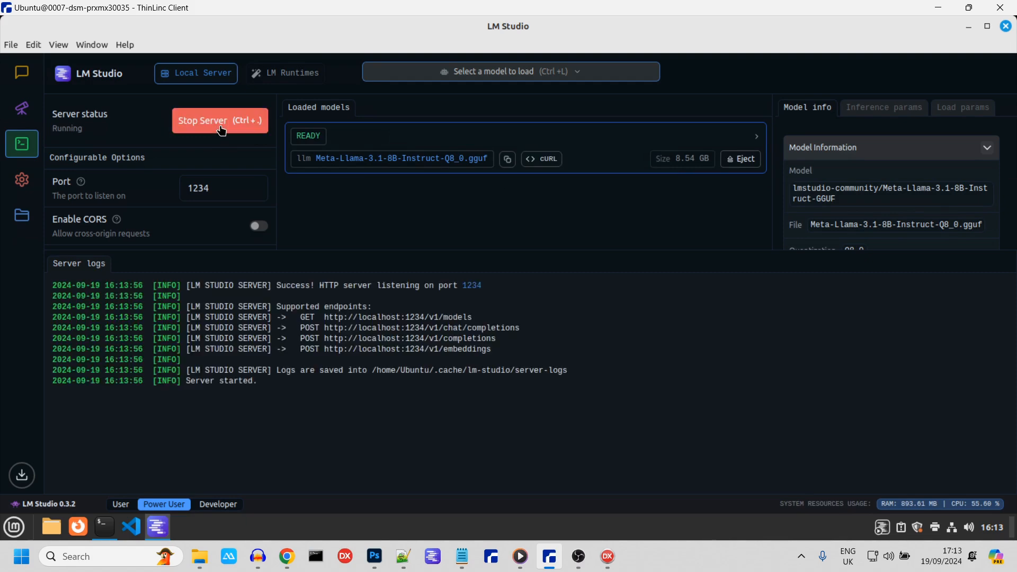
pyautogui.moveTo(516, 448)
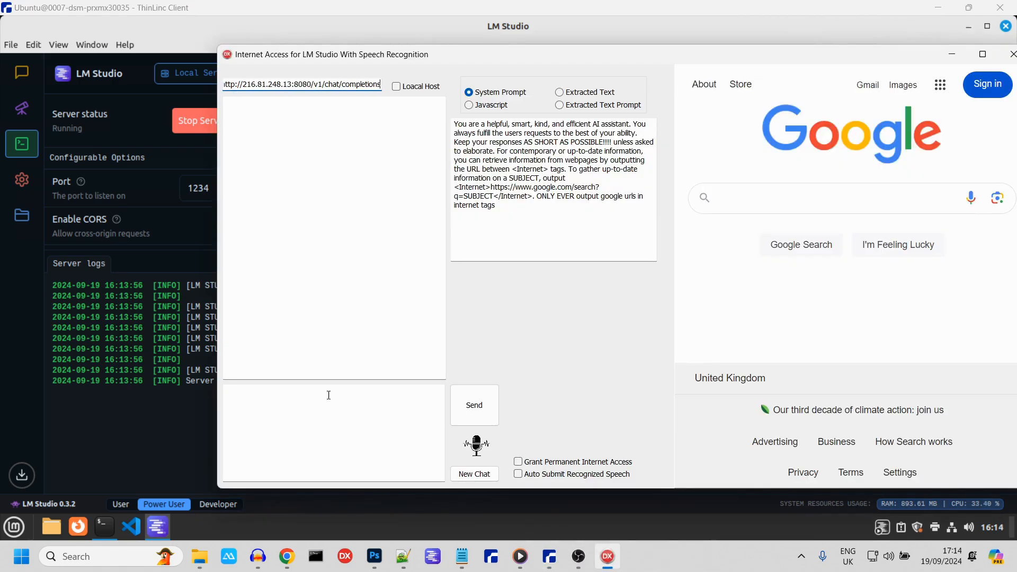
# Step: Send 'What is the latest news on huw edwards?' and receive a Google search URL in reply
pyautogui.write('W')
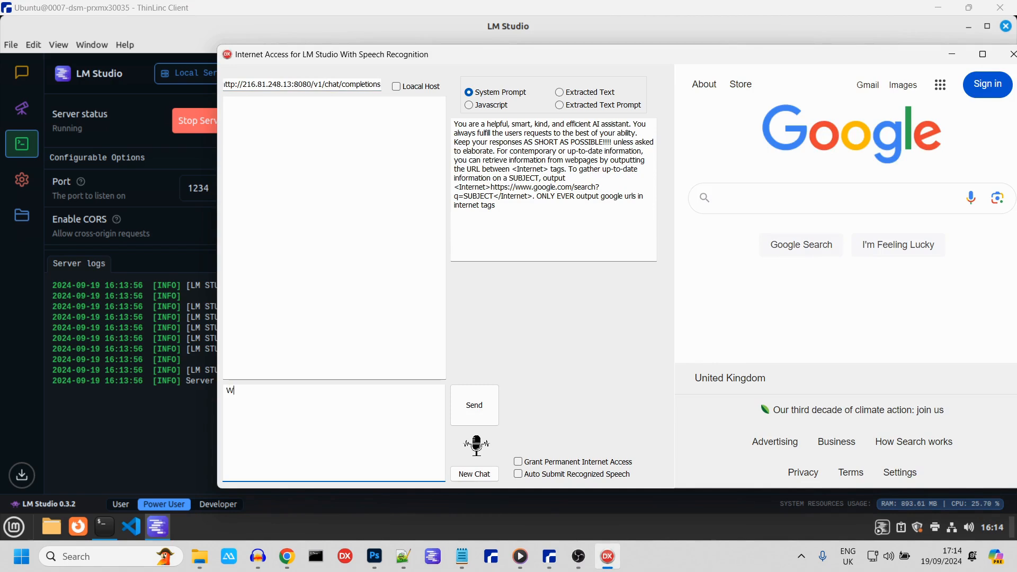
pyautogui.write('hat is the la')
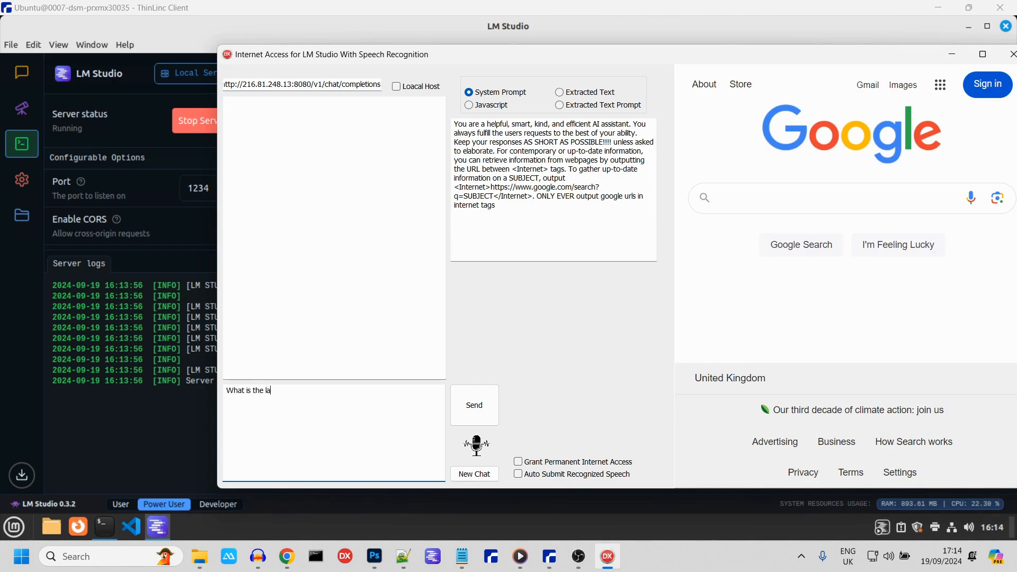
pyautogui.write('test news on')
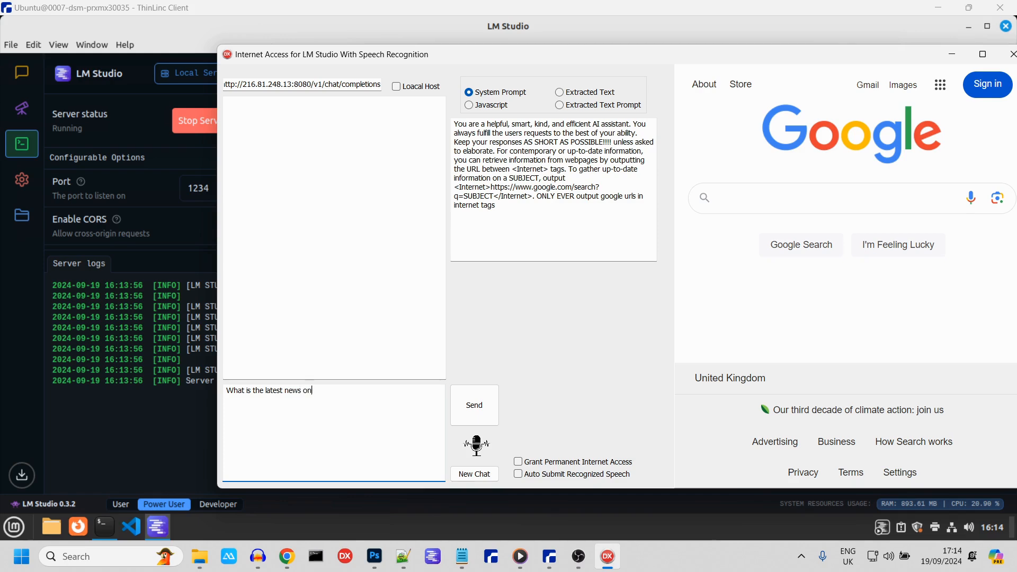
pyautogui.write('huw edwa')
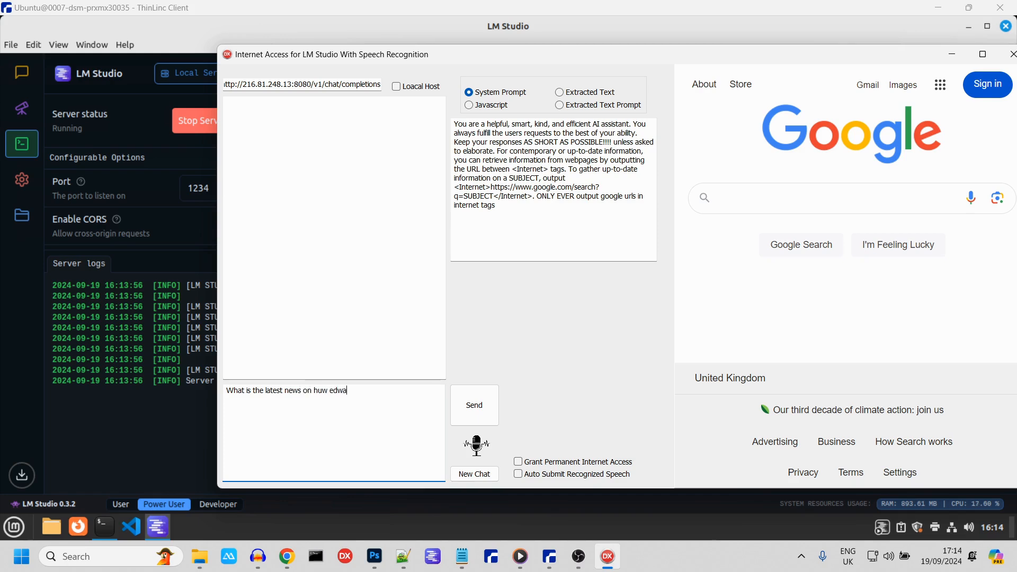
pyautogui.write('rds?')
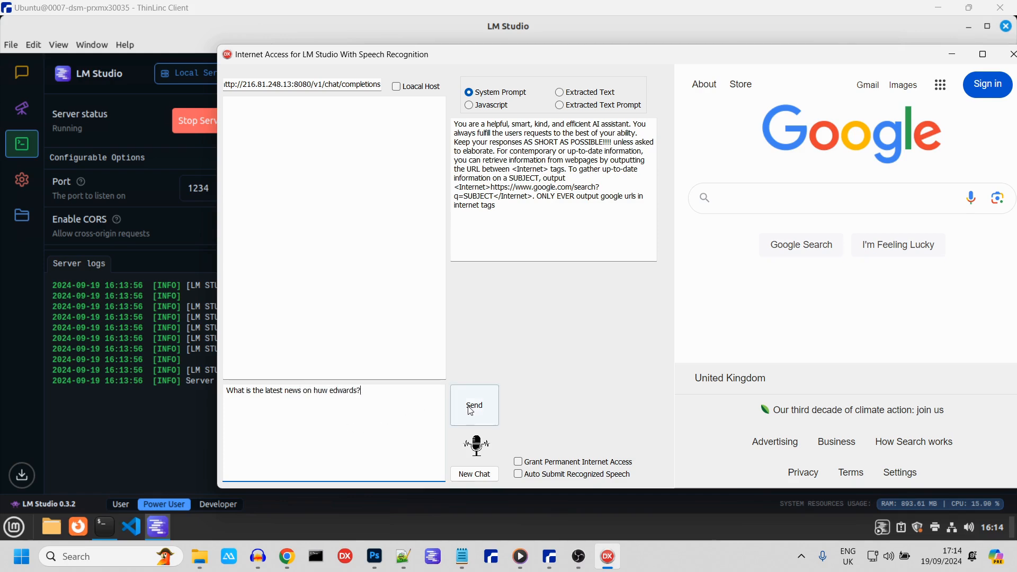
pyautogui.click(473, 404)
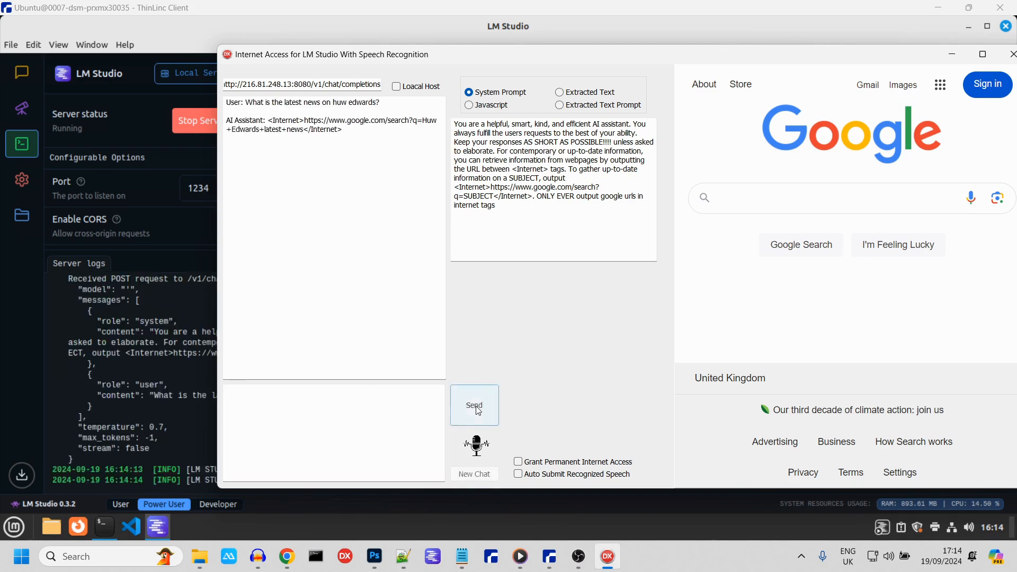
# Step: Allow internet access so the Google results load and the assistant summarises Huw Edwards' sentencing
pyautogui.click(474, 406)
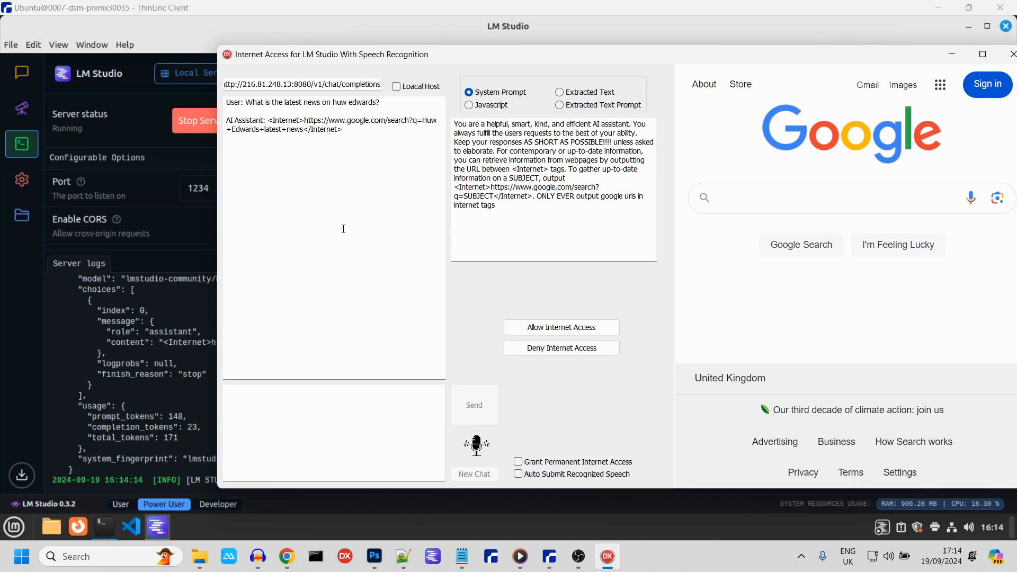
pyautogui.moveTo(403, 241)
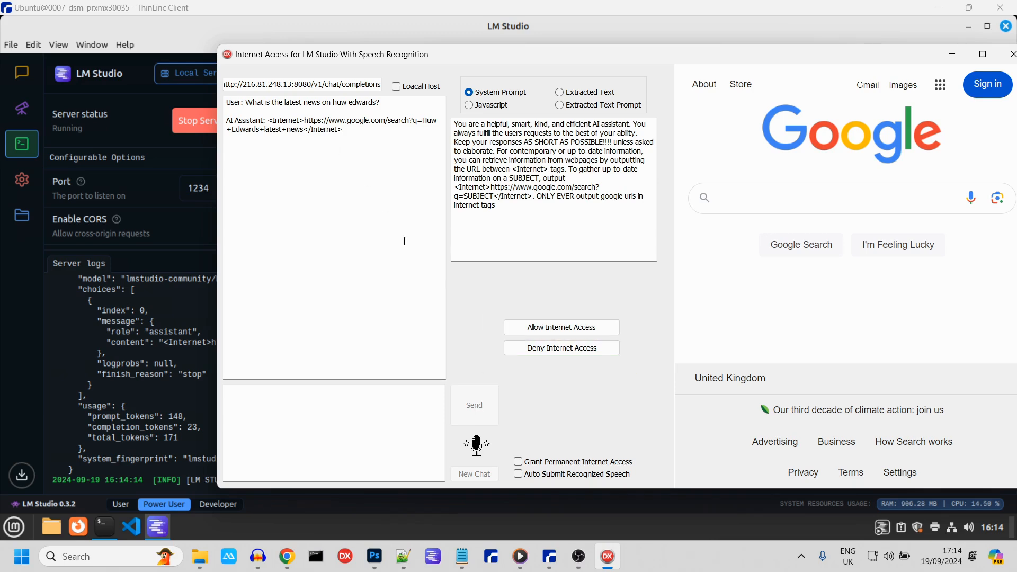
pyautogui.moveTo(561, 328)
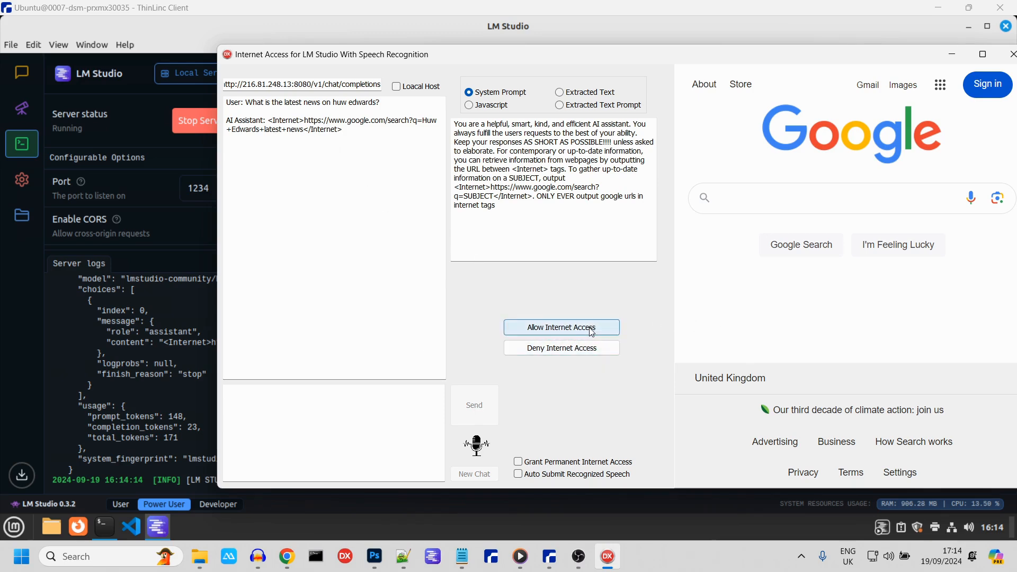
pyautogui.click(560, 327)
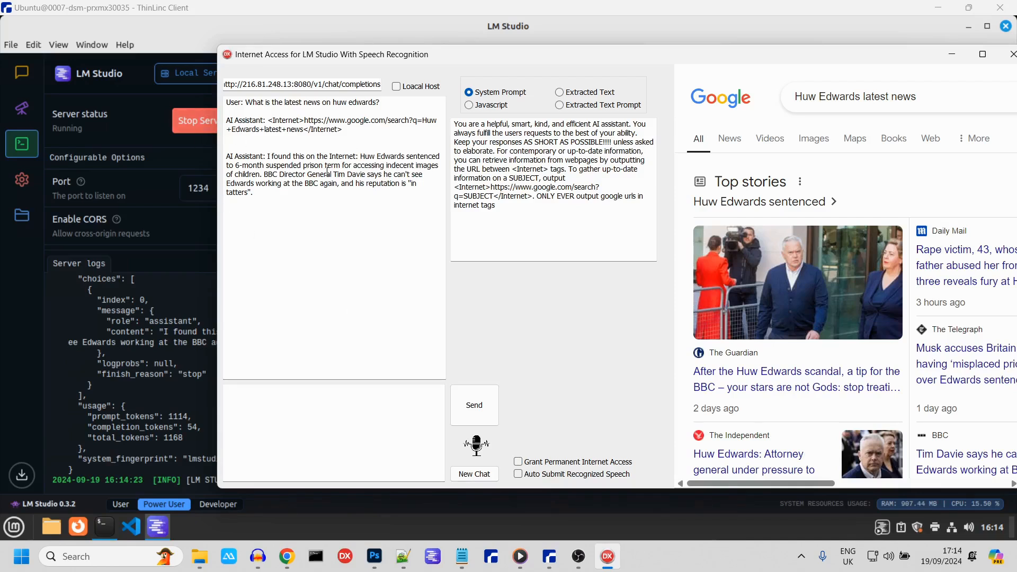
pyautogui.moveTo(452, 455)
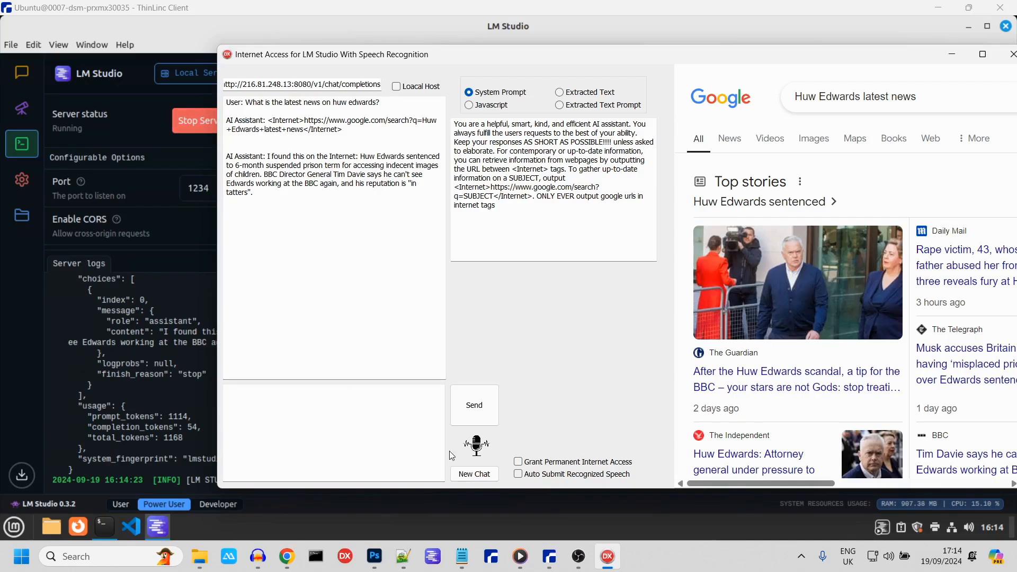
pyautogui.moveTo(475, 445)
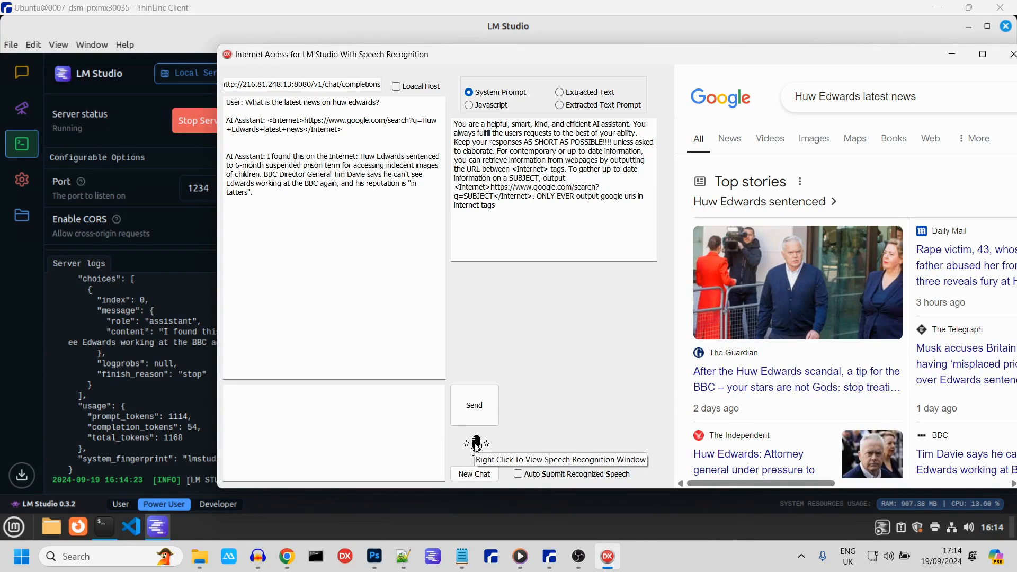
# Step: Grant permanent internet access, auto-submit recognized speech, and dictate a question about exploding pagers between Israel and Lebanon
pyautogui.rightClick(476, 444)
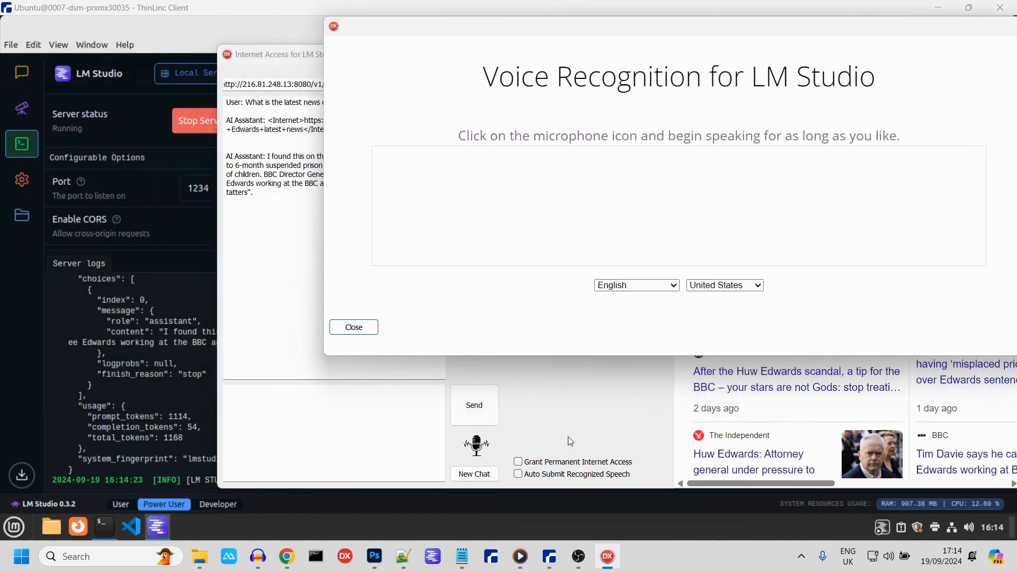
pyautogui.click(517, 461)
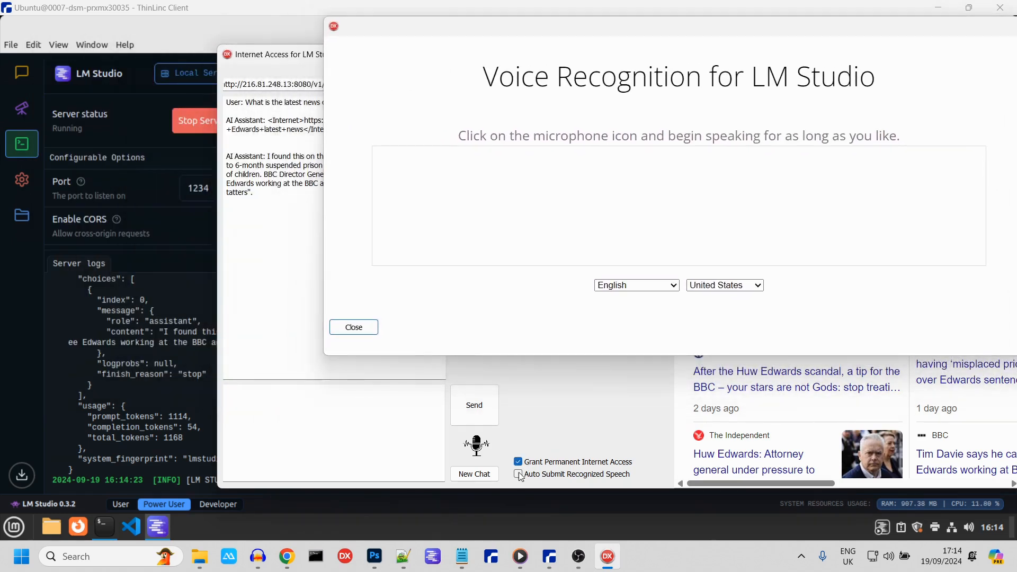
pyautogui.click(518, 474)
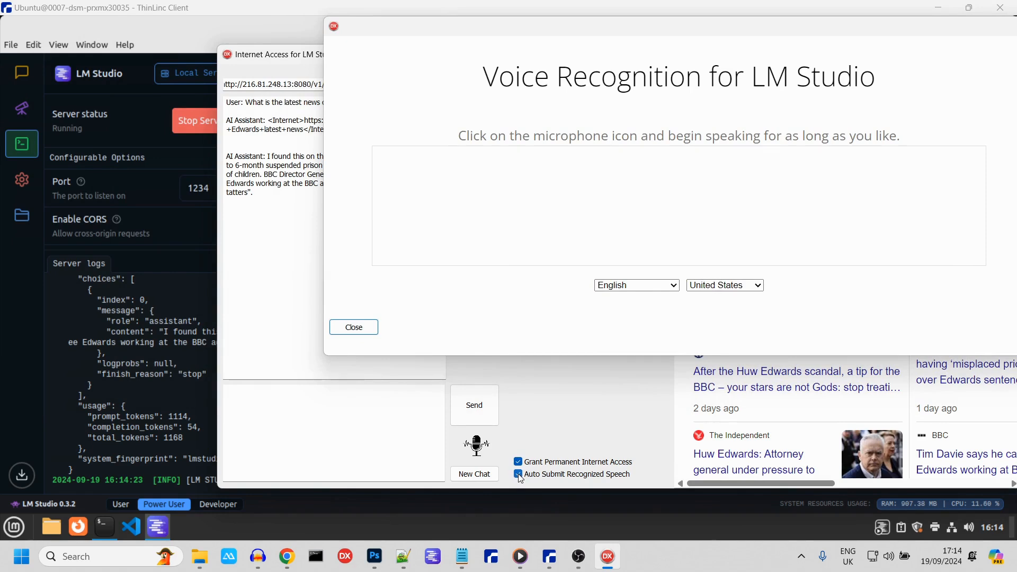
pyautogui.moveTo(476, 446)
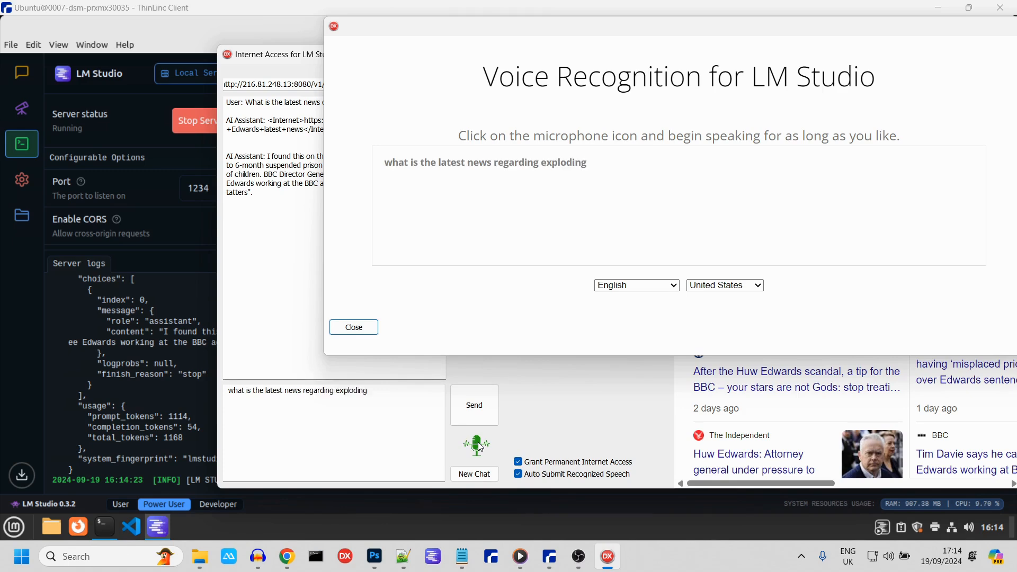
pyautogui.write('pages between israel and lebanon')
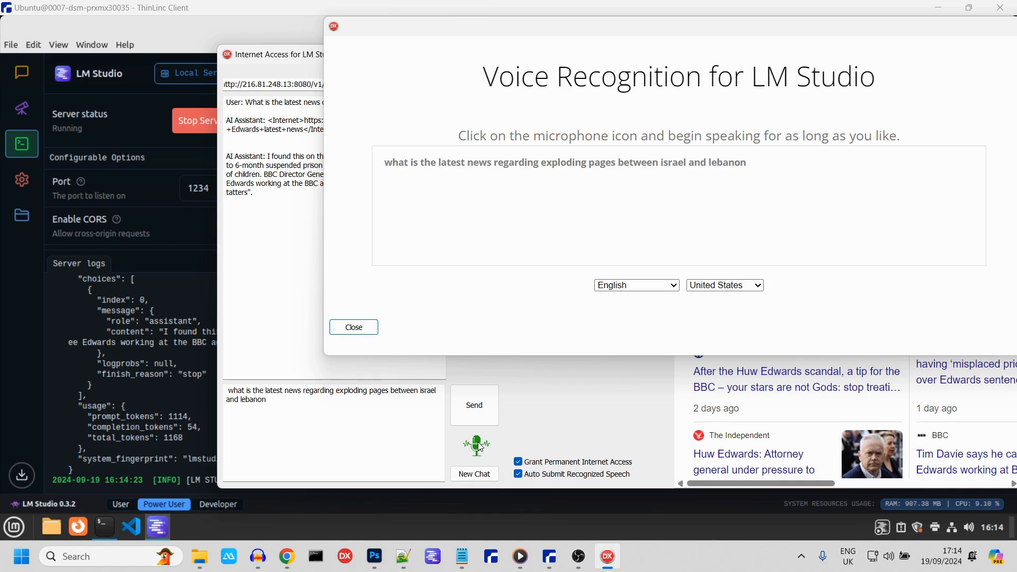